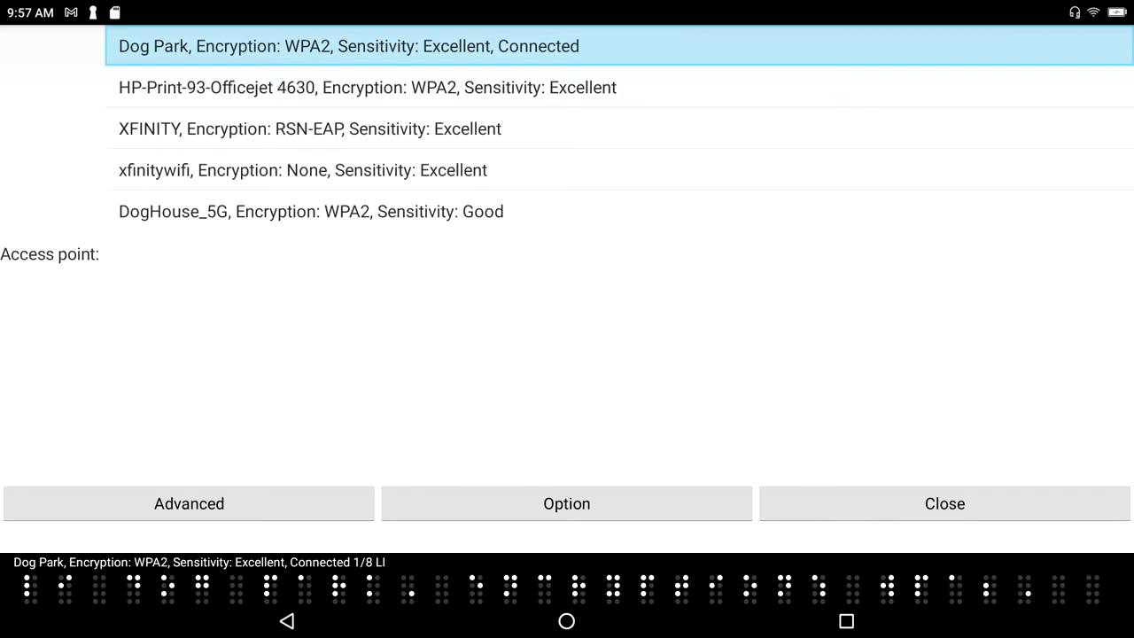
Move focus from the Dog Park access point to Advanced and bring up the advanced profile options.
{"action": "left_click", "coordinate": [187, 503]}
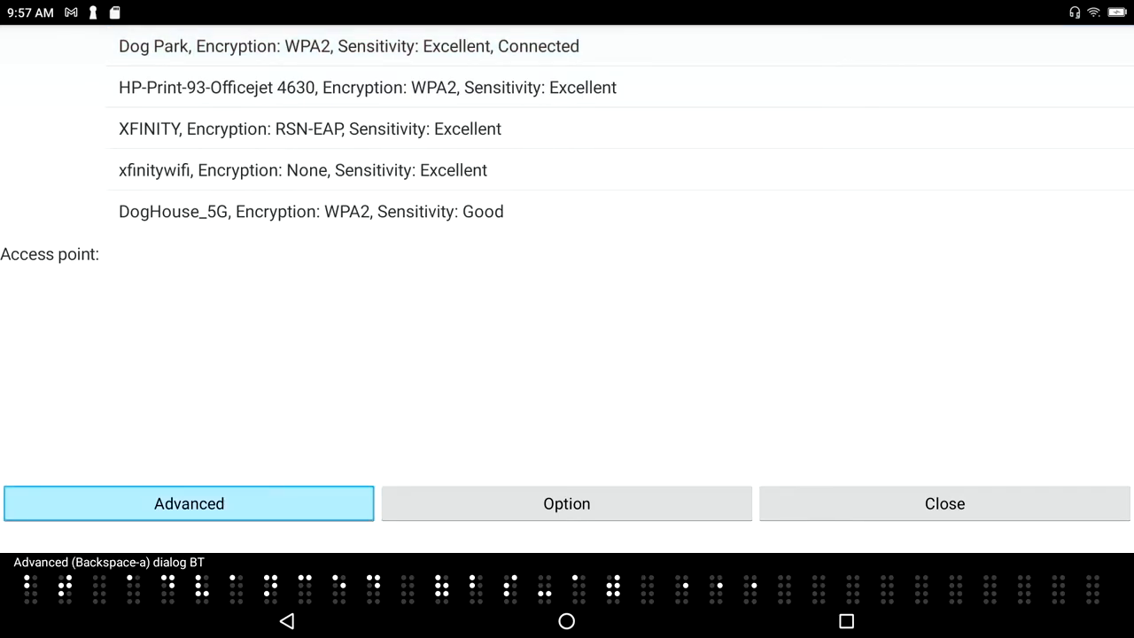
{"action": "left_click", "coordinate": [567, 504]}
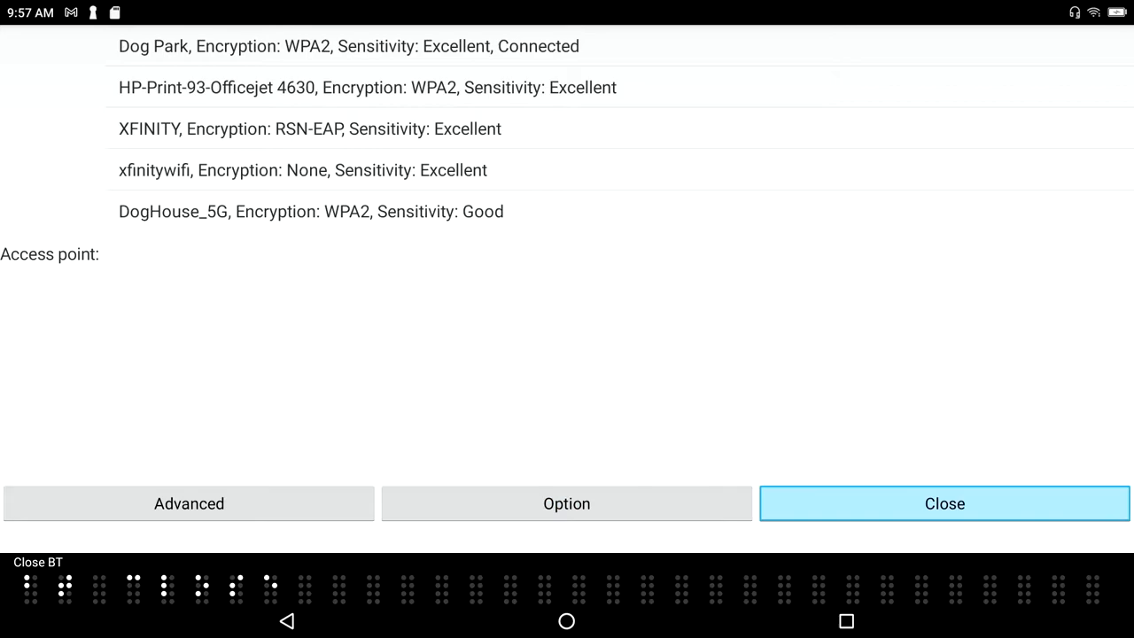
{"action": "left_click", "coordinate": [347, 46]}
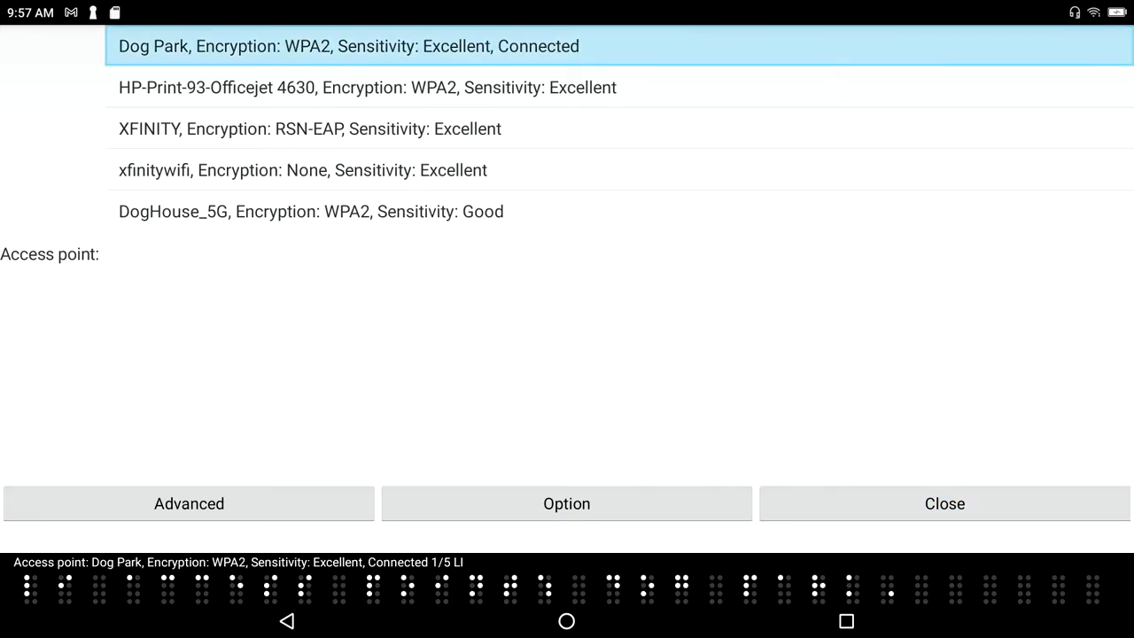
{"action": "left_click", "coordinate": [187, 503]}
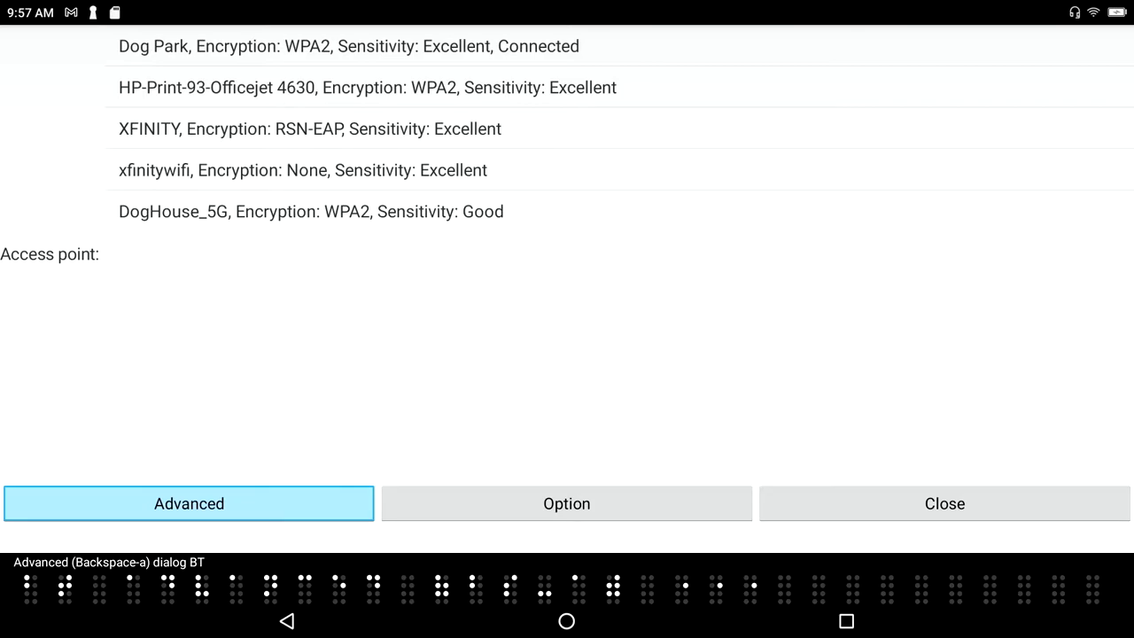
{"action": "left_click", "coordinate": [188, 503]}
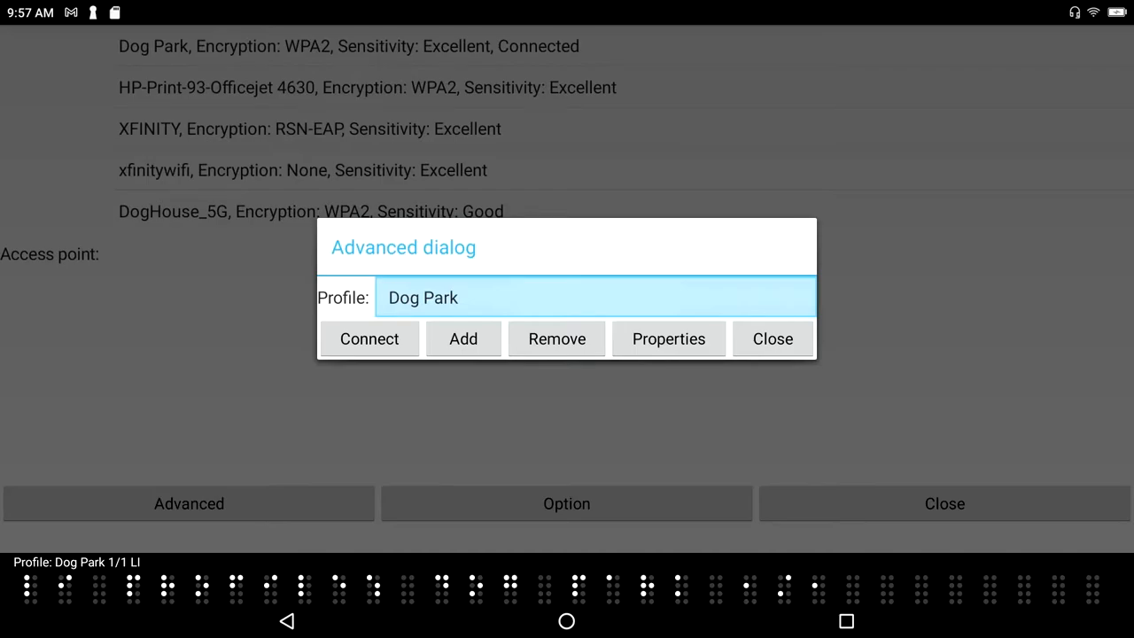
Step through Add, Remove and Properties back to the Dog Park profile in the list.
{"action": "left_click", "coordinate": [463, 338]}
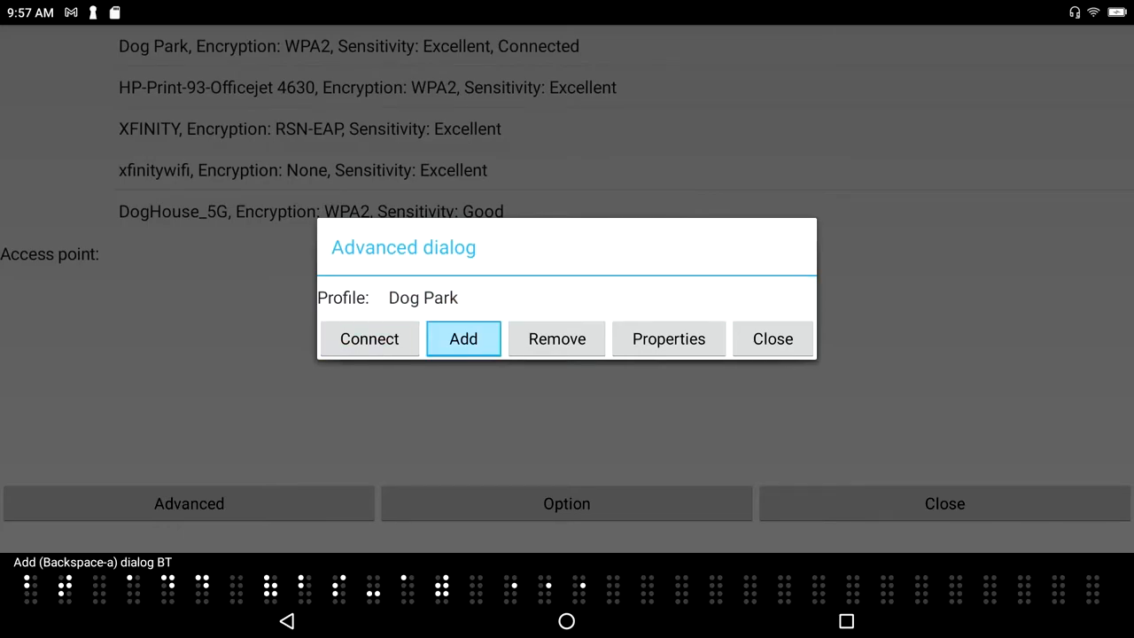
{"action": "left_click", "coordinate": [557, 338]}
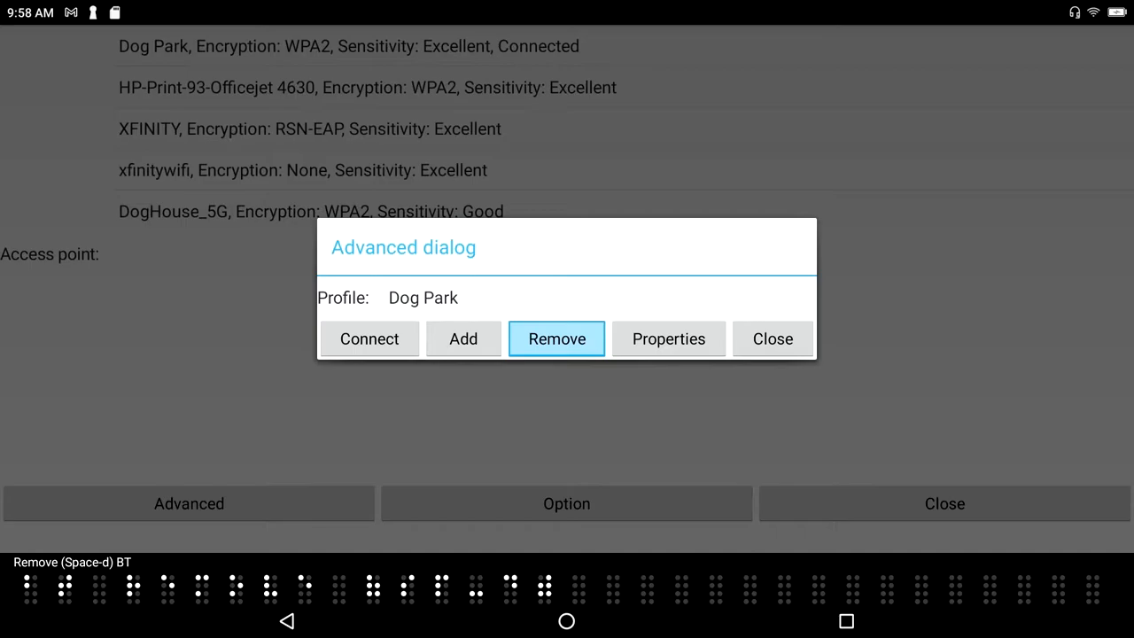
{"action": "left_click", "coordinate": [668, 339]}
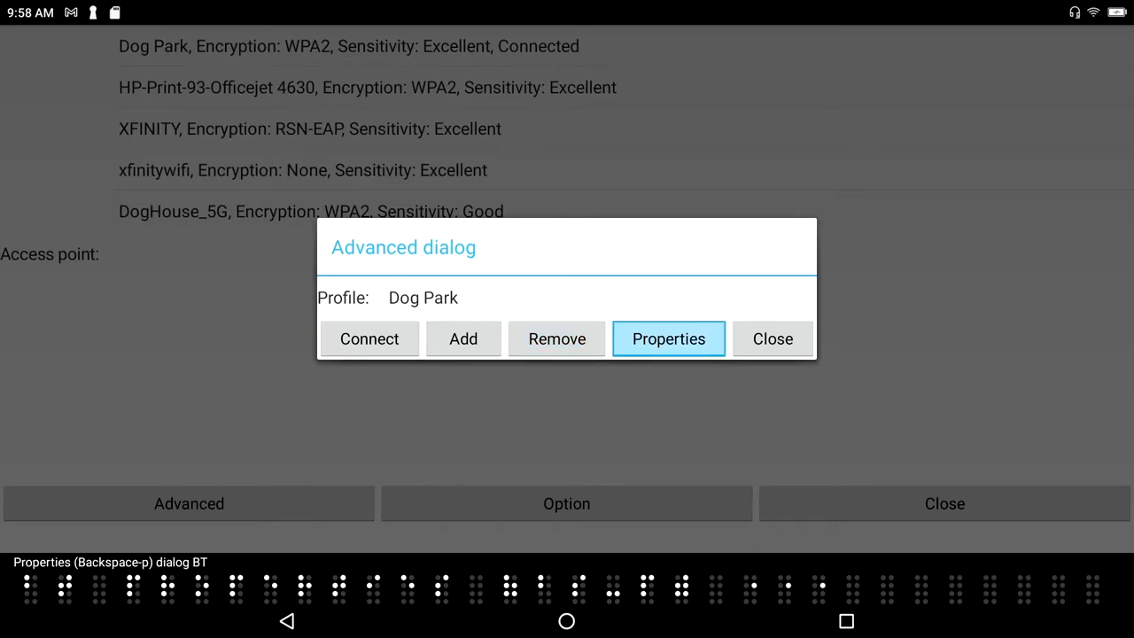
{"action": "left_click", "coordinate": [772, 338]}
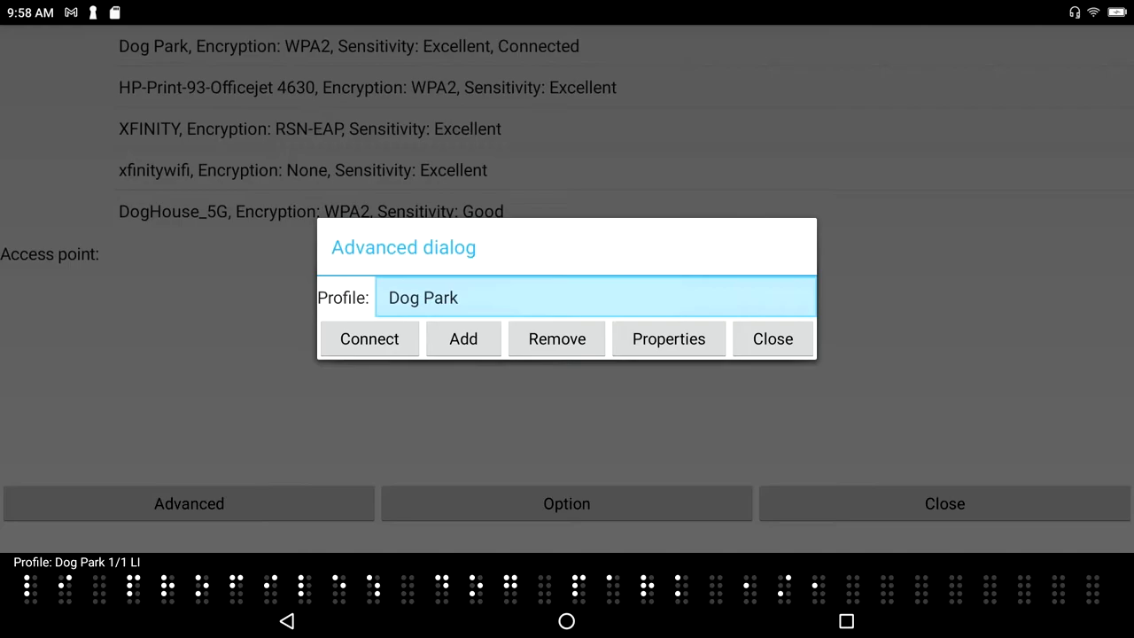
Remove the Dog Park profile, confirm the profile list is empty, and close the advanced options.
{"action": "left_click", "coordinate": [557, 339]}
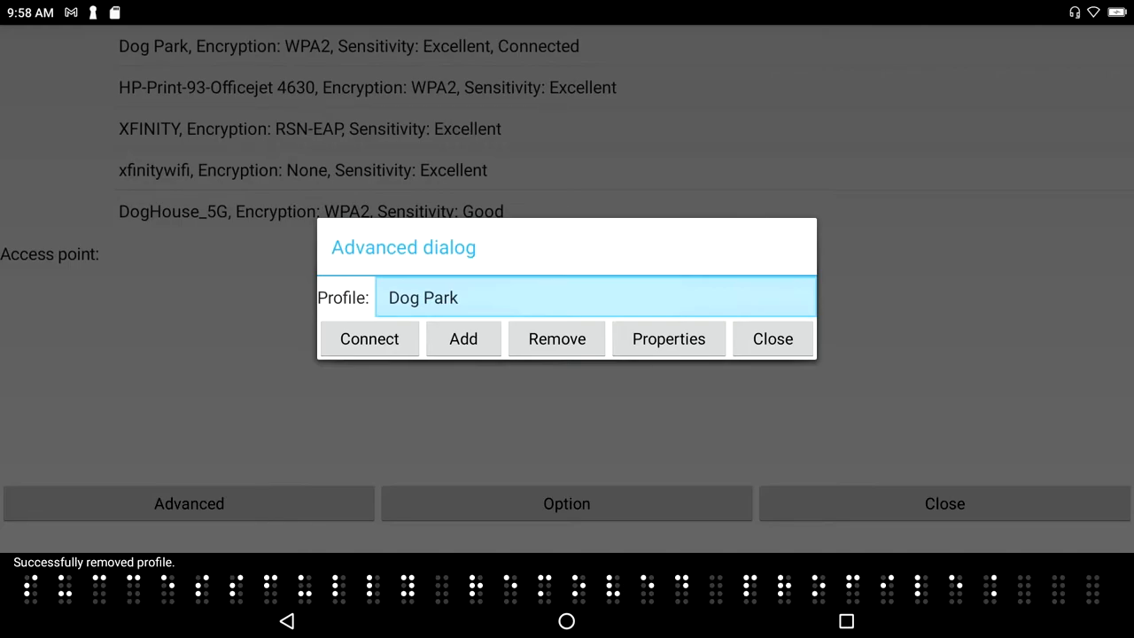
{"action": "left_click", "coordinate": [557, 338]}
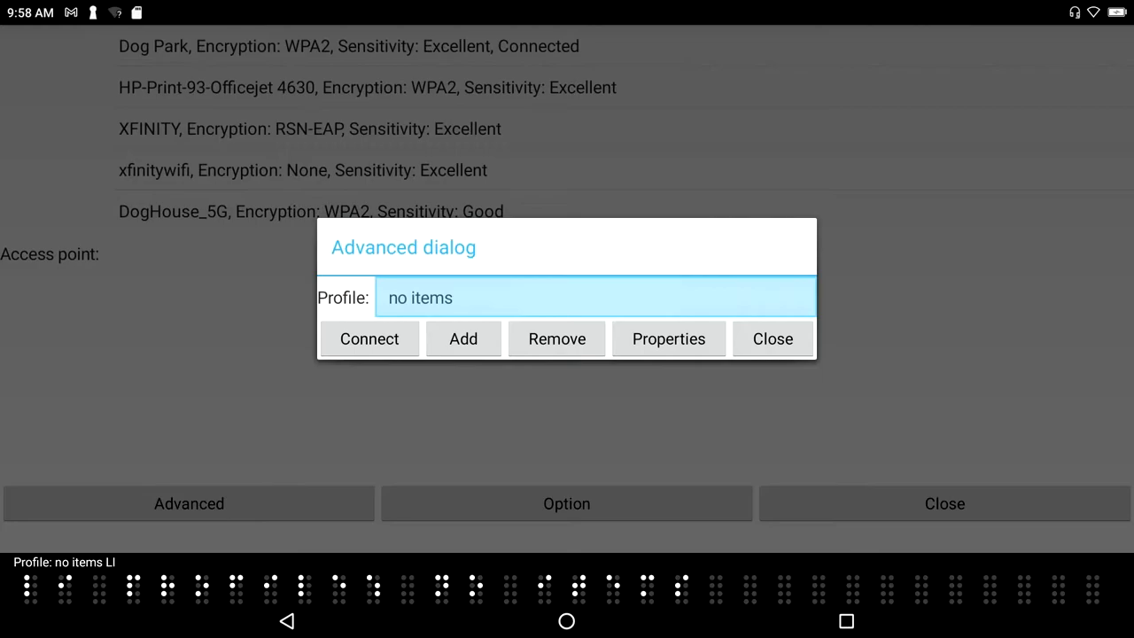
{"action": "left_click", "coordinate": [773, 339]}
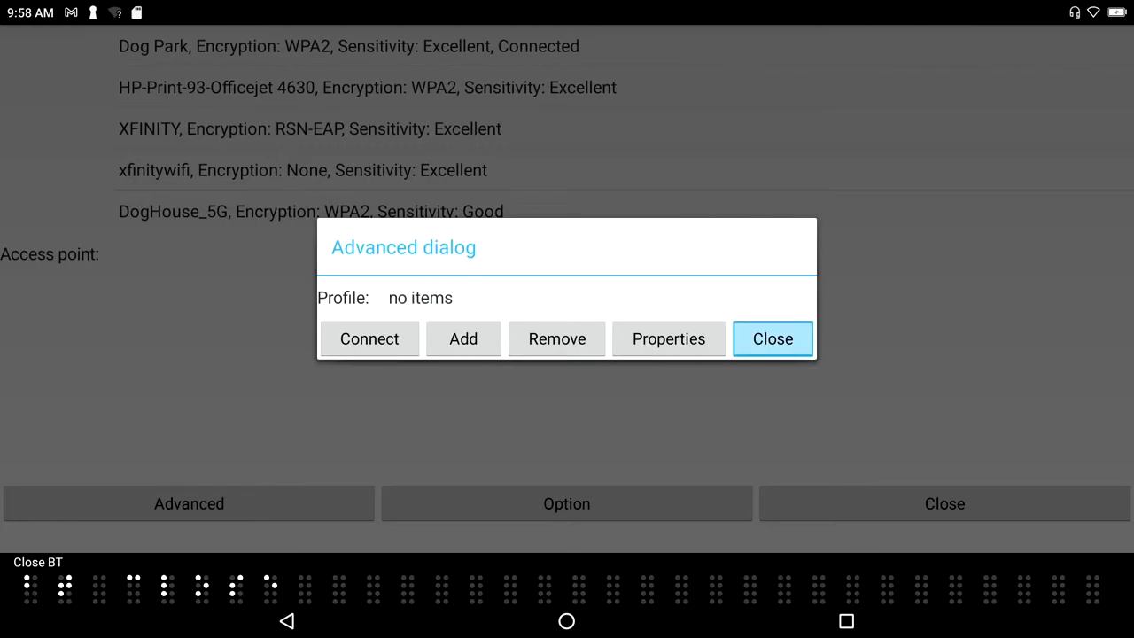
{"action": "left_click", "coordinate": [772, 338]}
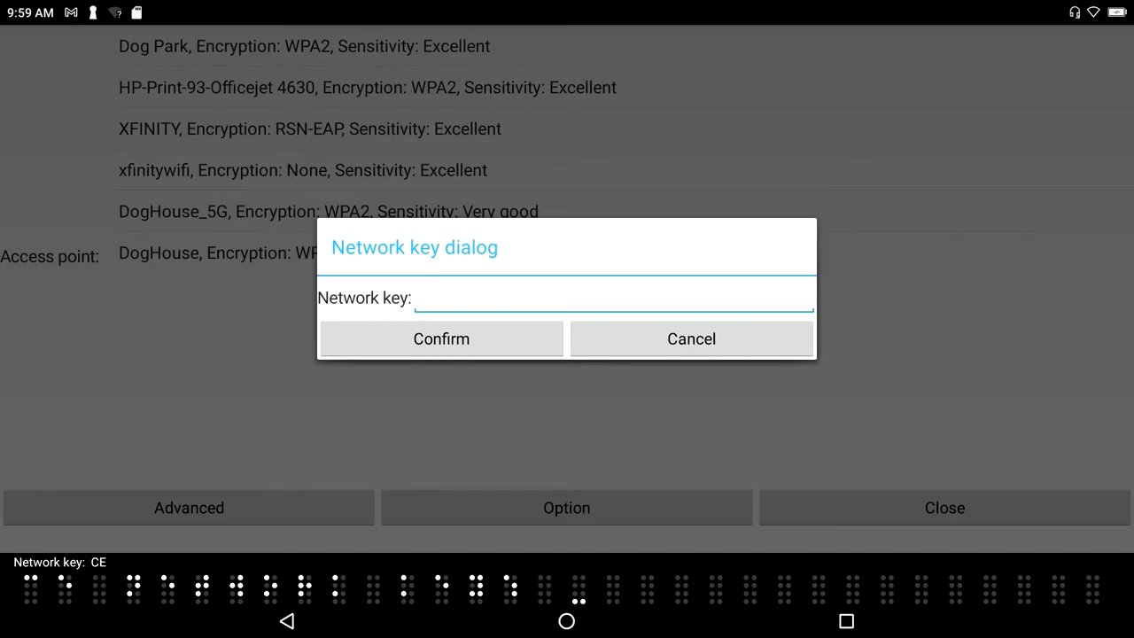
Enter Dog Park's network key and confirm it so Dog Park connects again.
{"action": "type", "text": "**"}
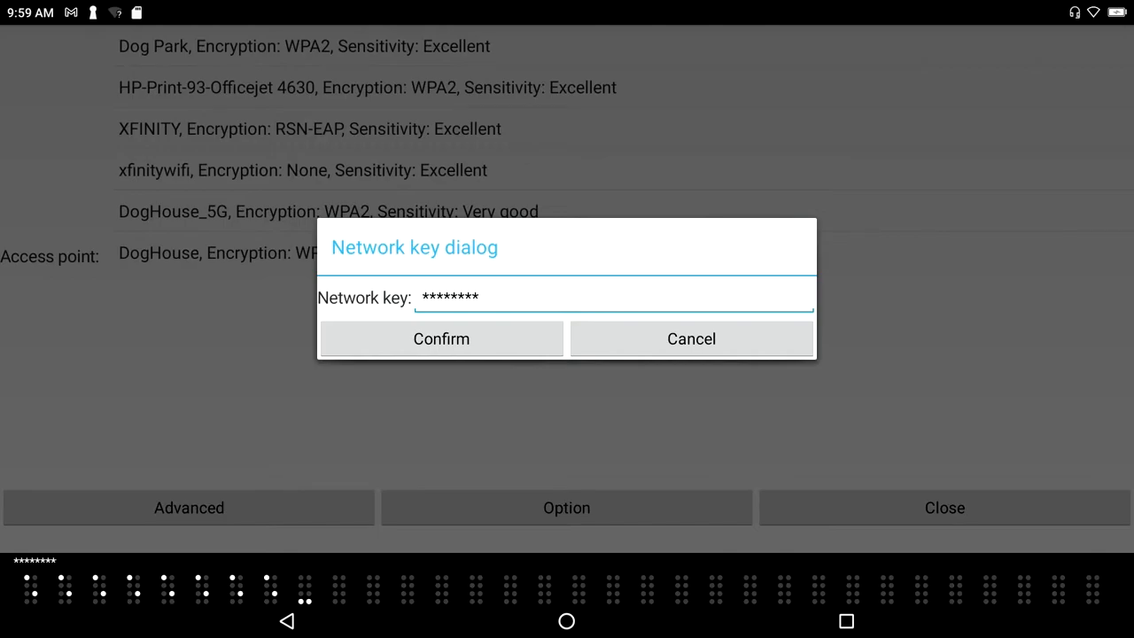
{"action": "type", "text": "**"}
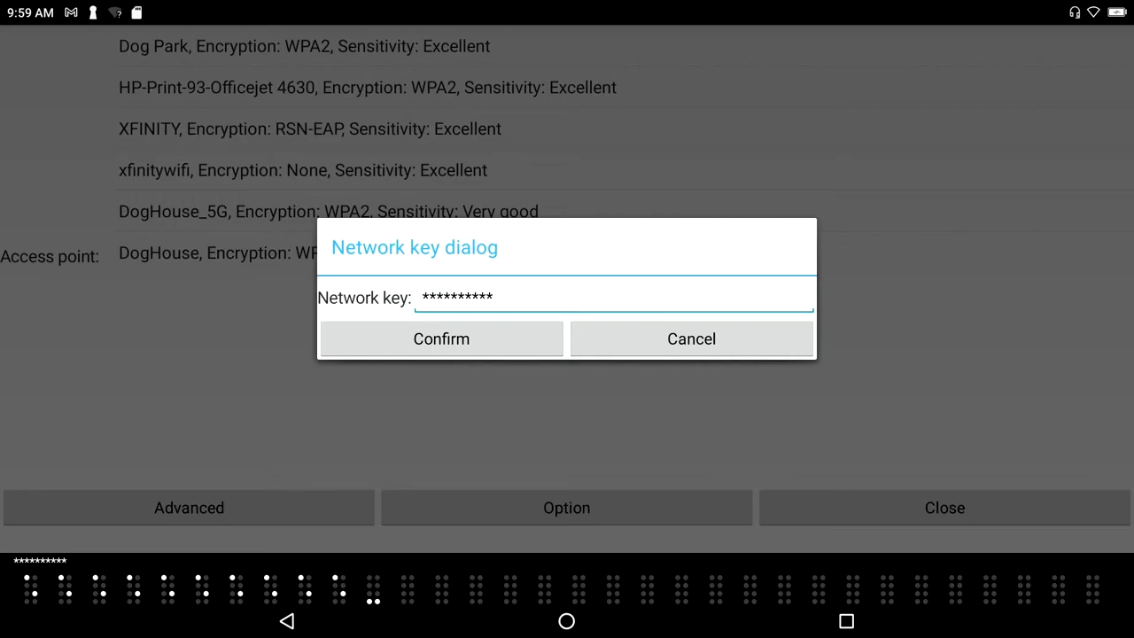
{"action": "left_click", "coordinate": [440, 338]}
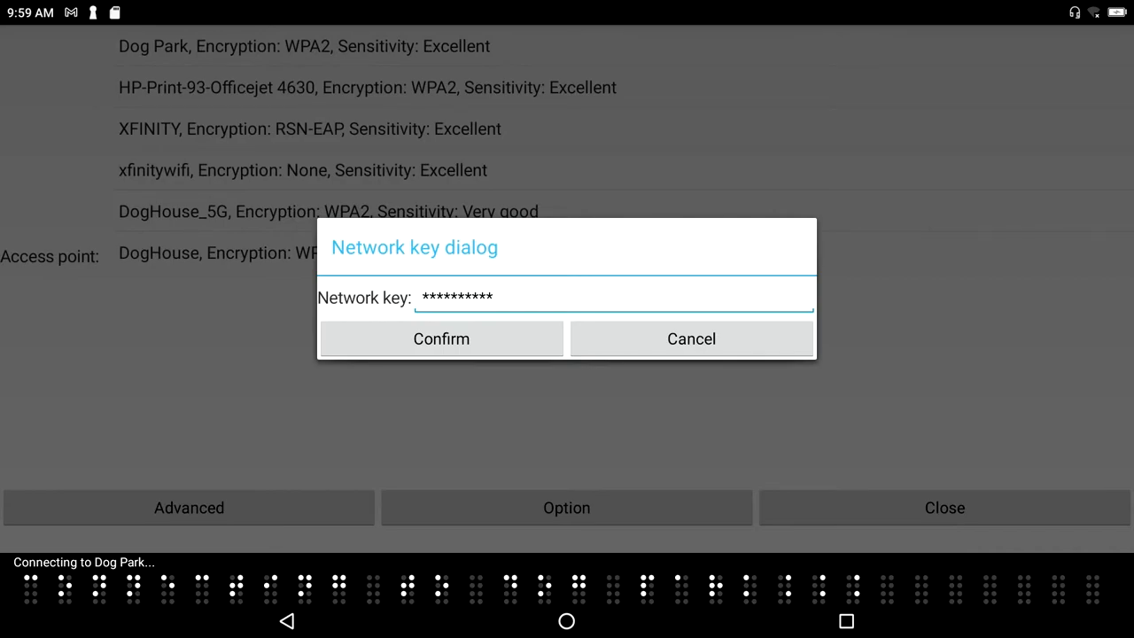
{"action": "left_click", "coordinate": [439, 339]}
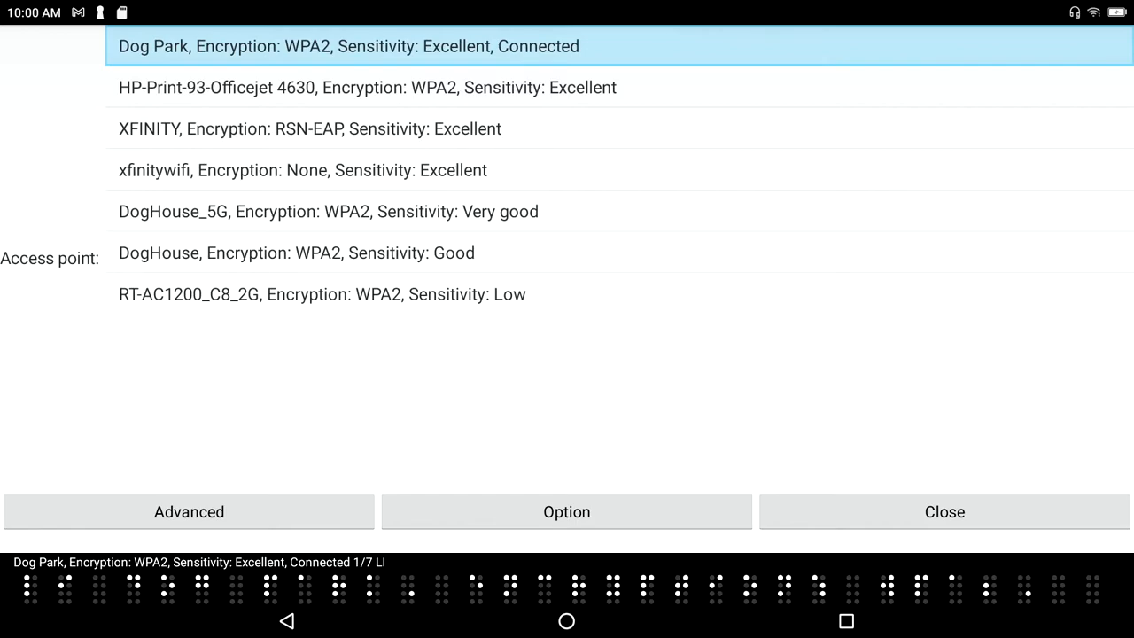
Reopen the Advanced dialog for Dog Park and move through Connect, Add and Remove toward Properties.
{"action": "left_click", "coordinate": [187, 510]}
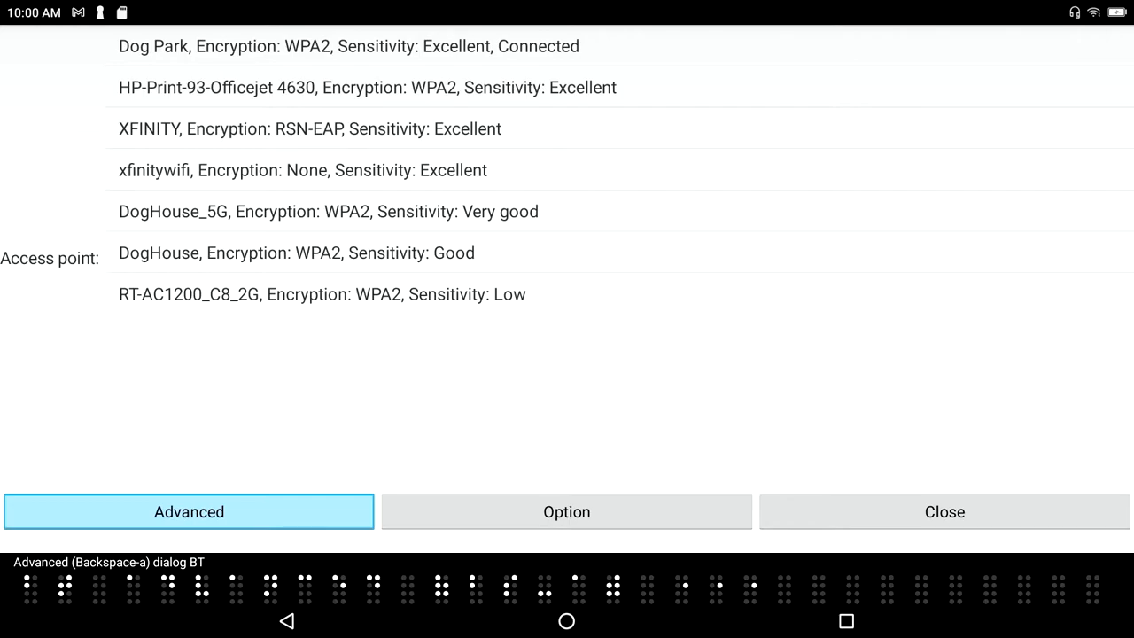
{"action": "left_click", "coordinate": [188, 510]}
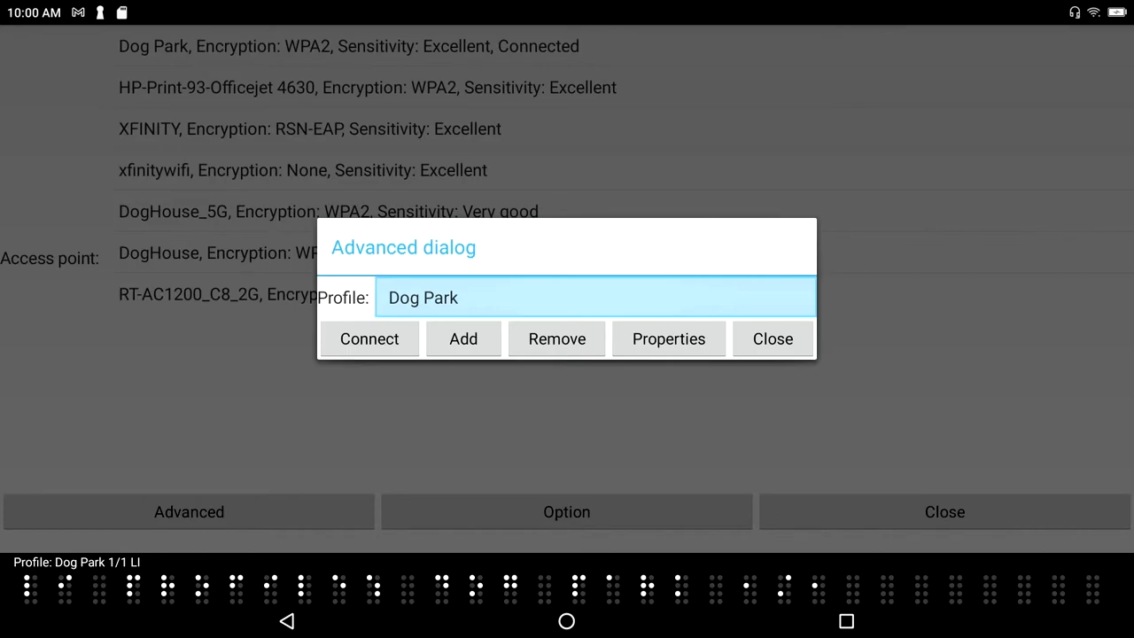
{"action": "left_click", "coordinate": [368, 339]}
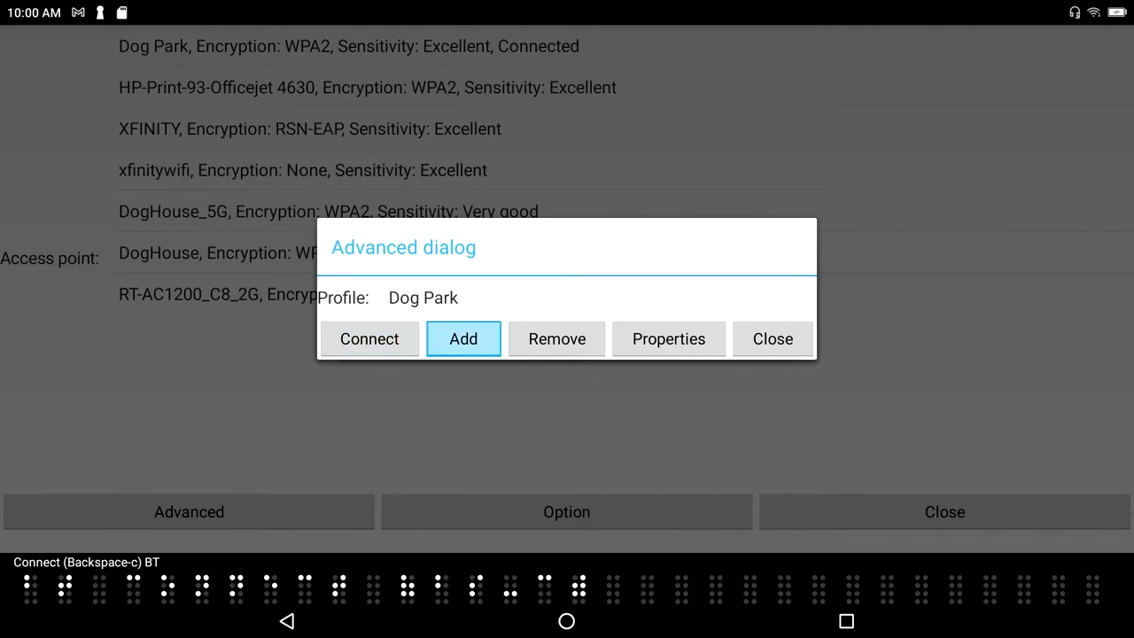
{"action": "left_click", "coordinate": [464, 338]}
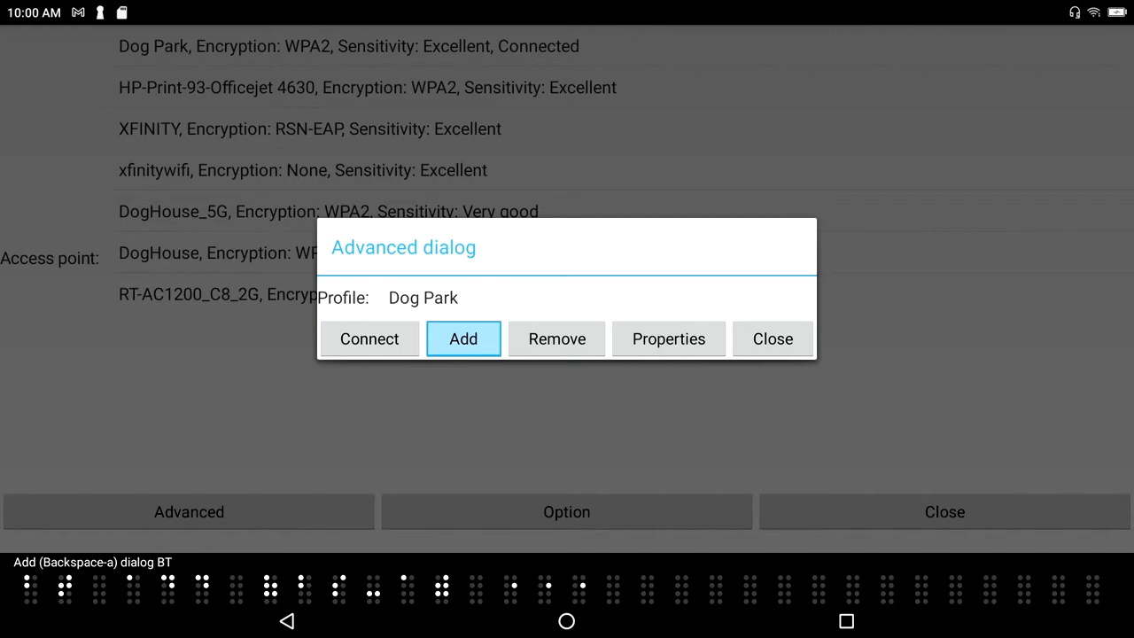
{"action": "left_click", "coordinate": [556, 338]}
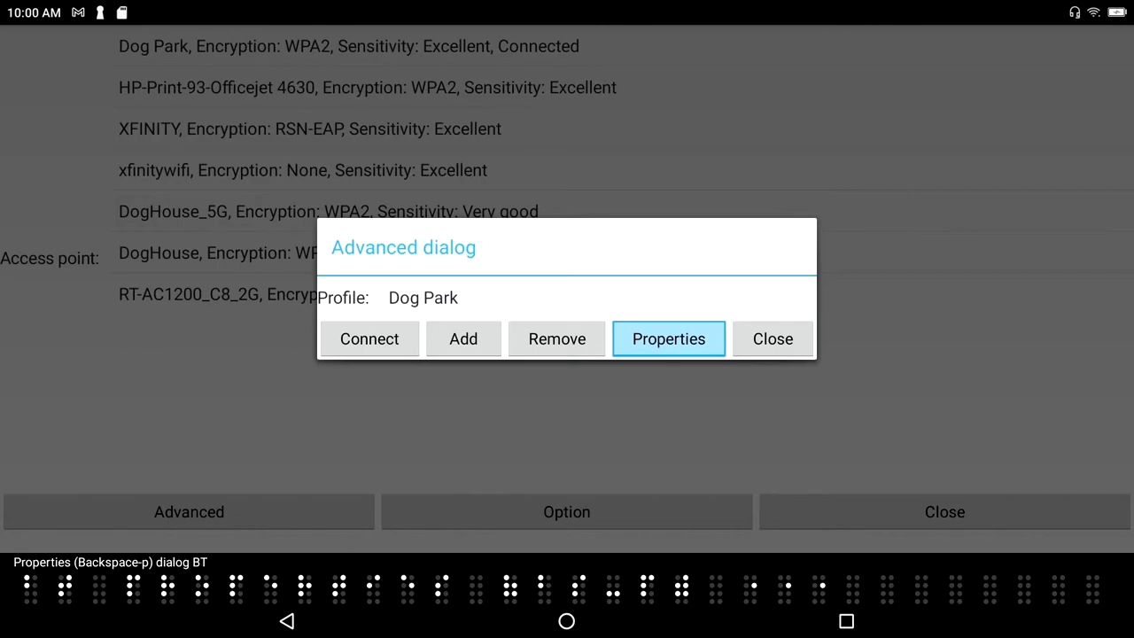
In Dog Park's properties, try WPA3-Personal and Enterprise security, return to WPA/WPA2-Personal, and reach the password field.
{"action": "left_click", "coordinate": [668, 339]}
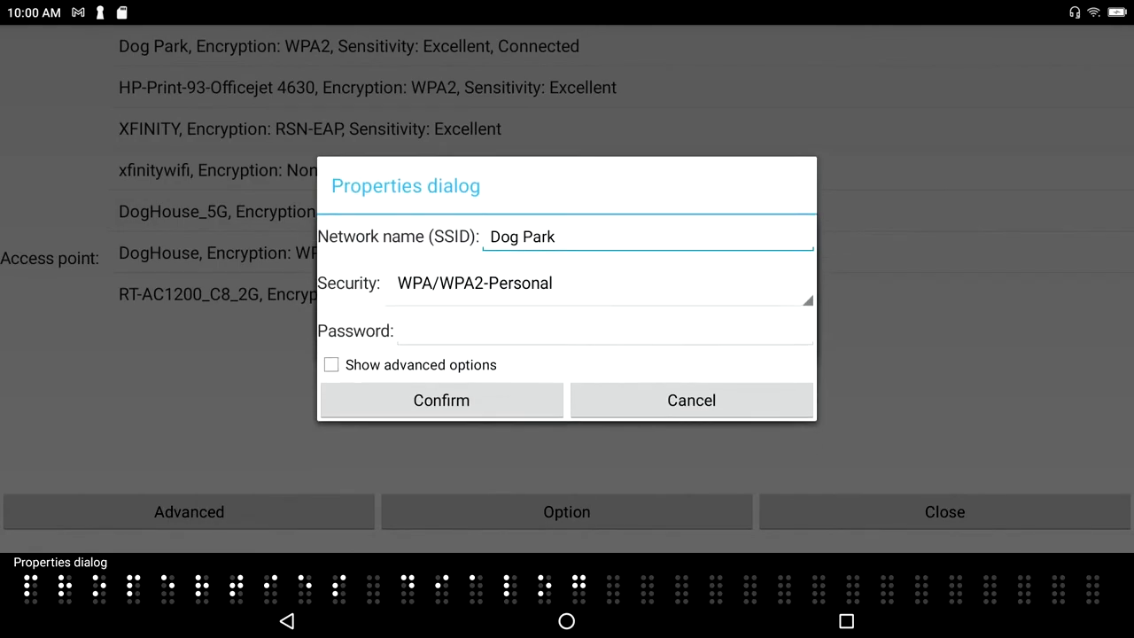
{"action": "left_click", "coordinate": [647, 237]}
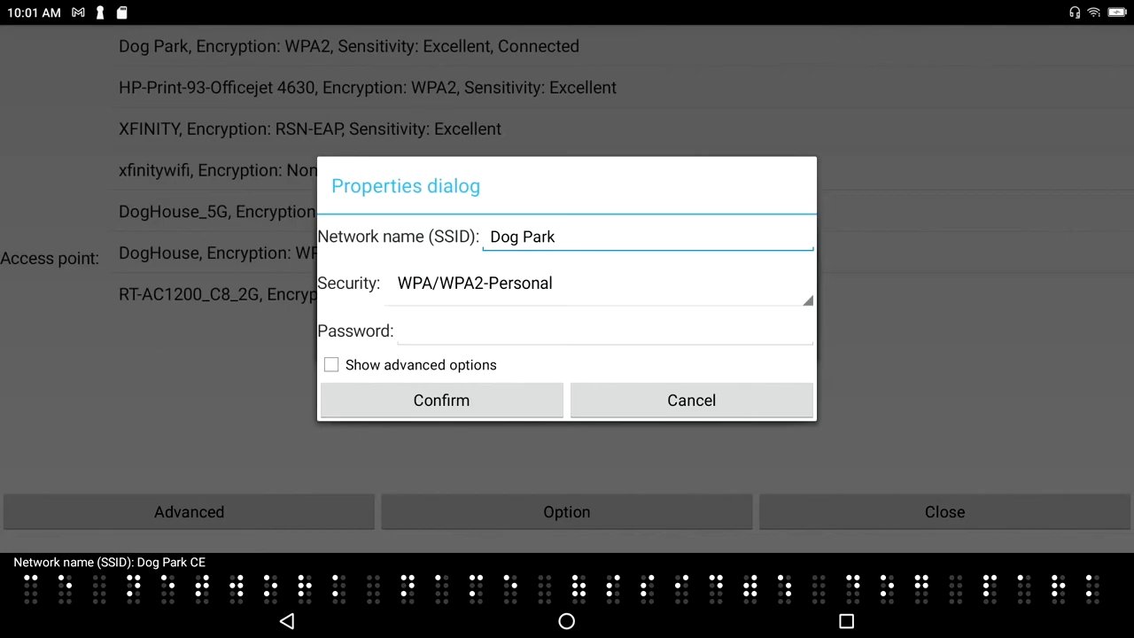
{"action": "left_click", "coordinate": [598, 283]}
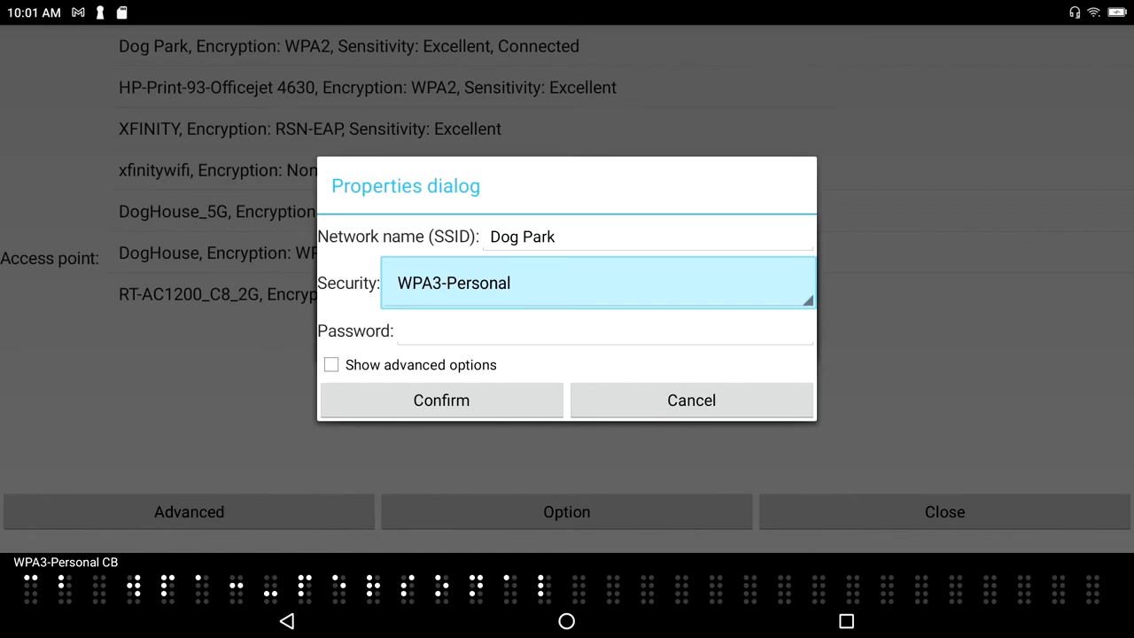
{"action": "left_click", "coordinate": [599, 283]}
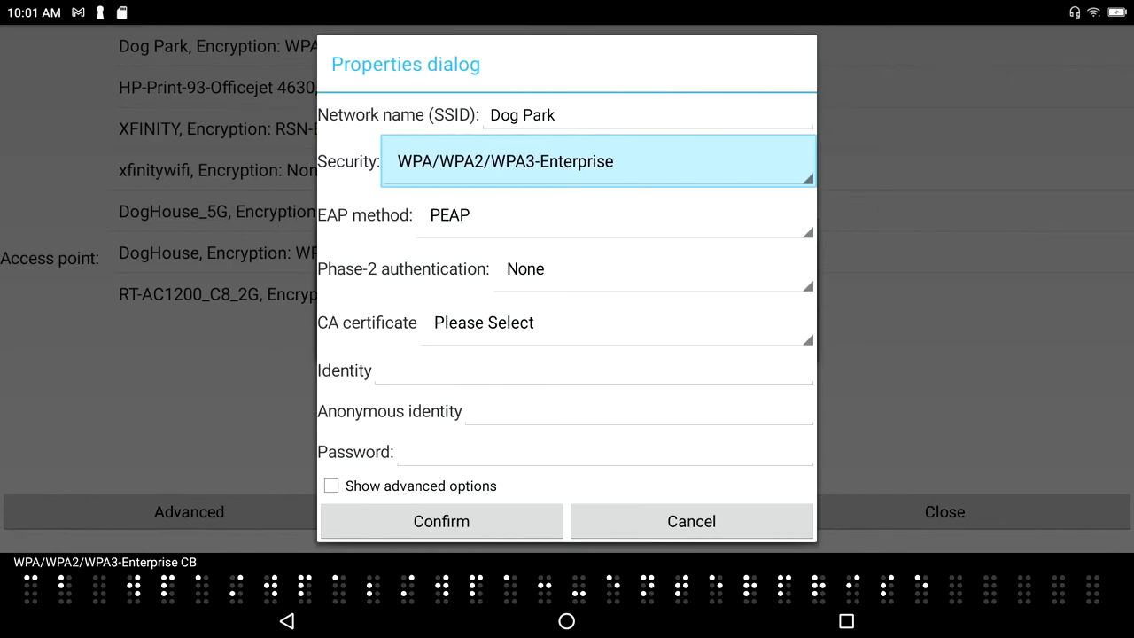
{"action": "left_click", "coordinate": [595, 161]}
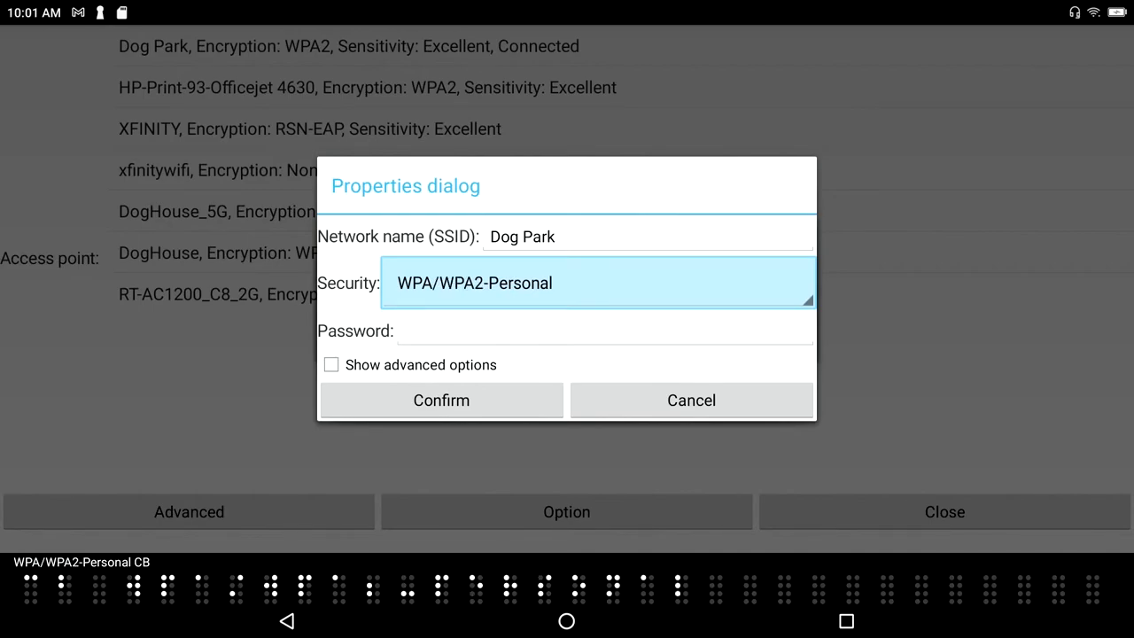
{"action": "left_click", "coordinate": [606, 332]}
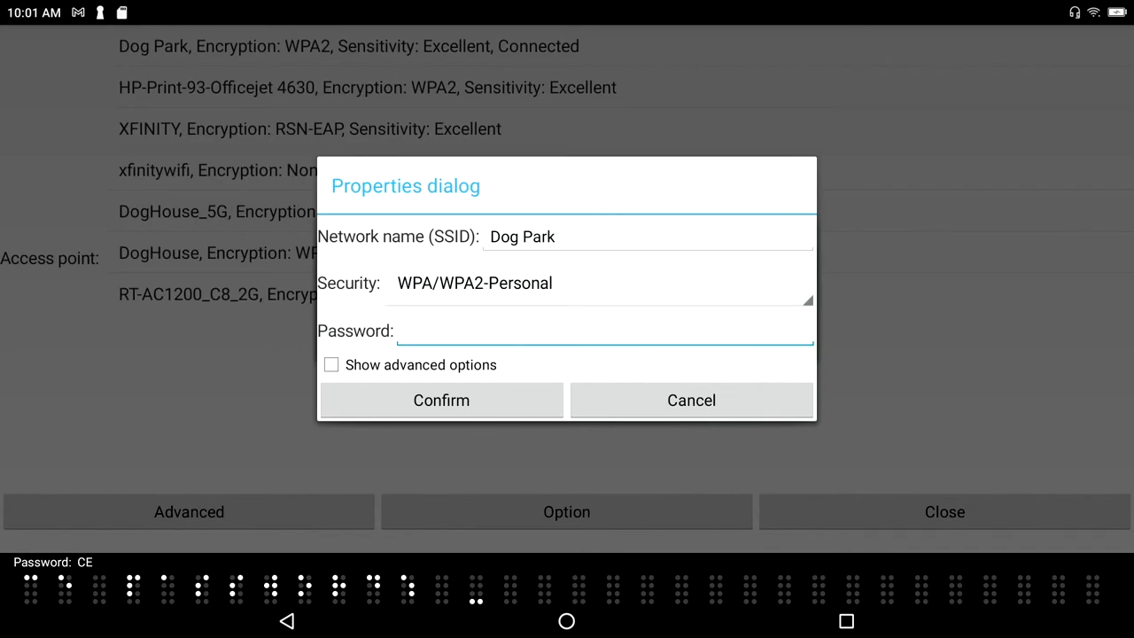
{"action": "left_click", "coordinate": [420, 365]}
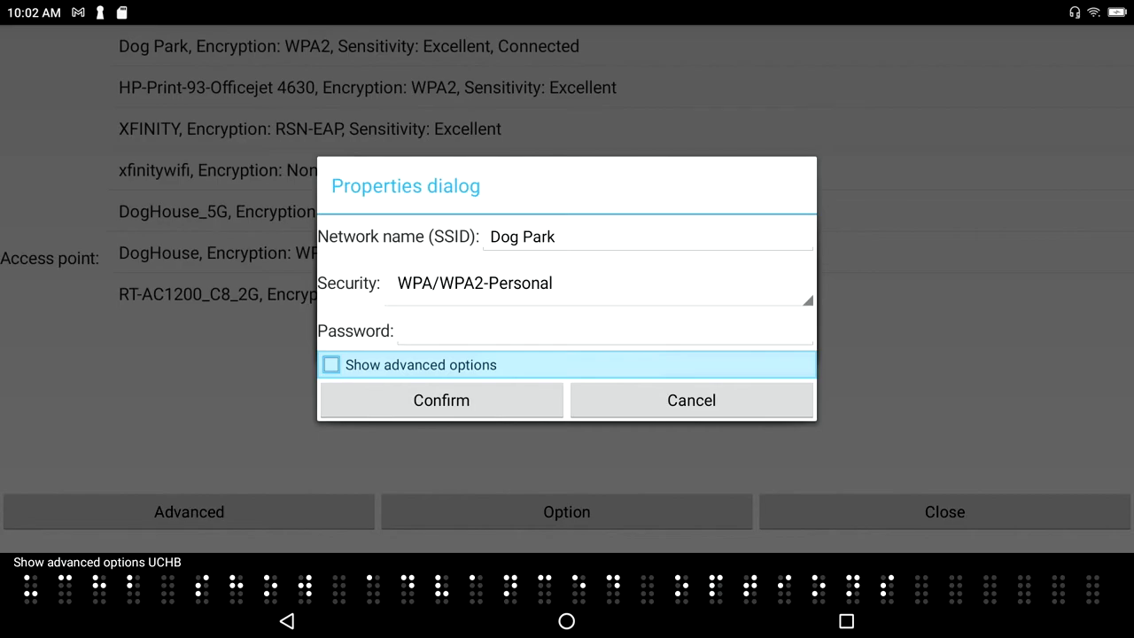
Enable Show advanced options, review Metered, Proxy and IP settings, and cancel back to the Advanced dialog.
{"action": "left_click", "coordinate": [331, 365]}
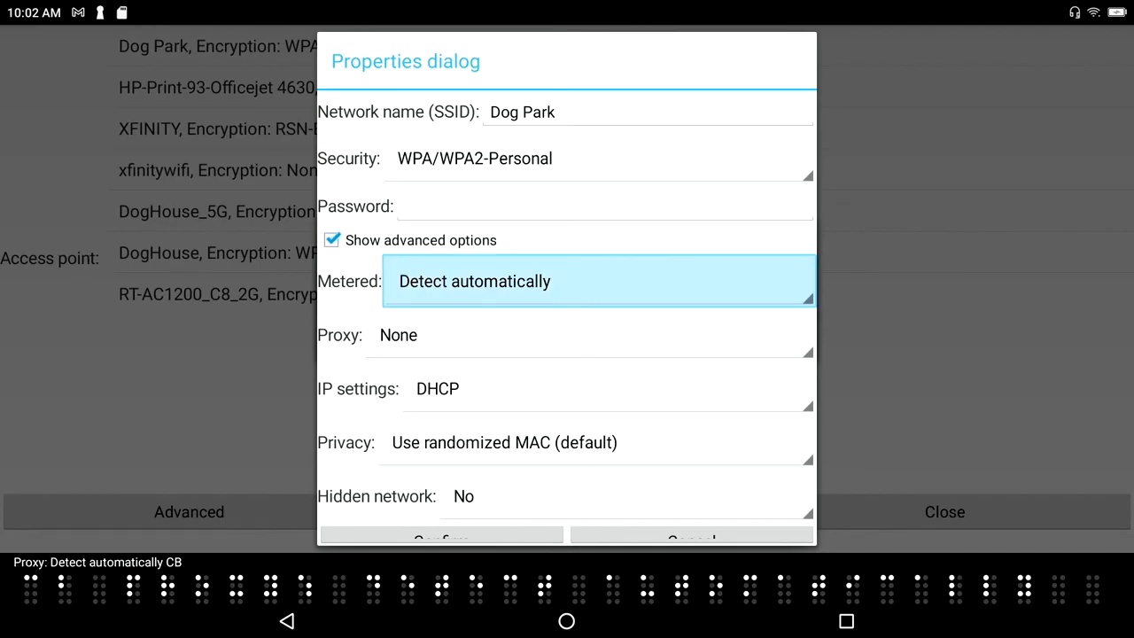
{"action": "left_click", "coordinate": [588, 335]}
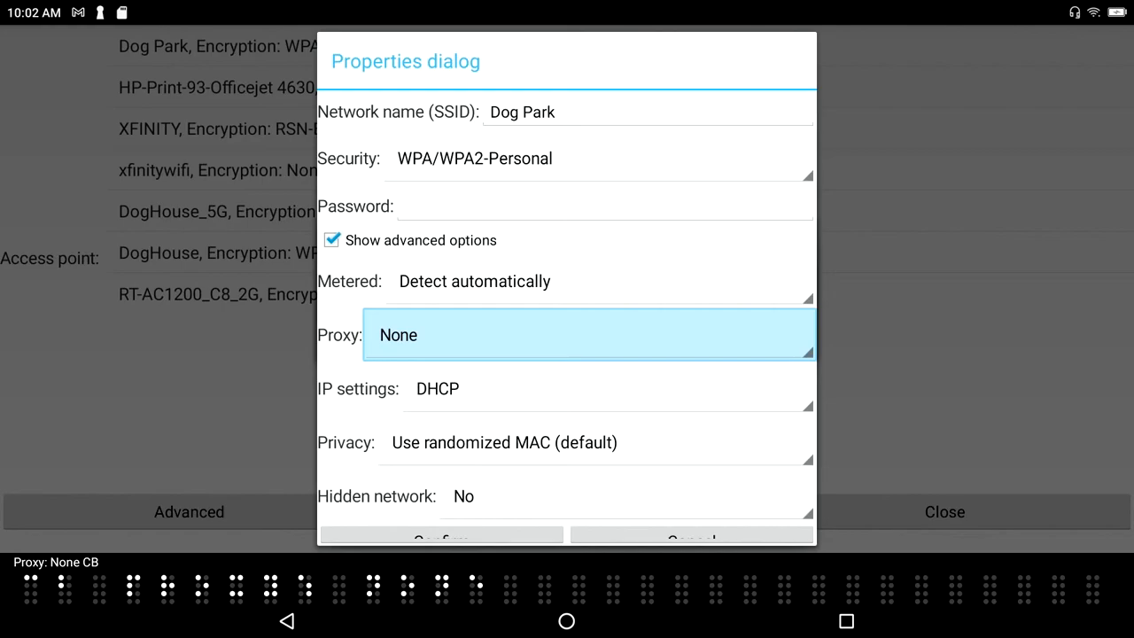
{"action": "left_click", "coordinate": [606, 388]}
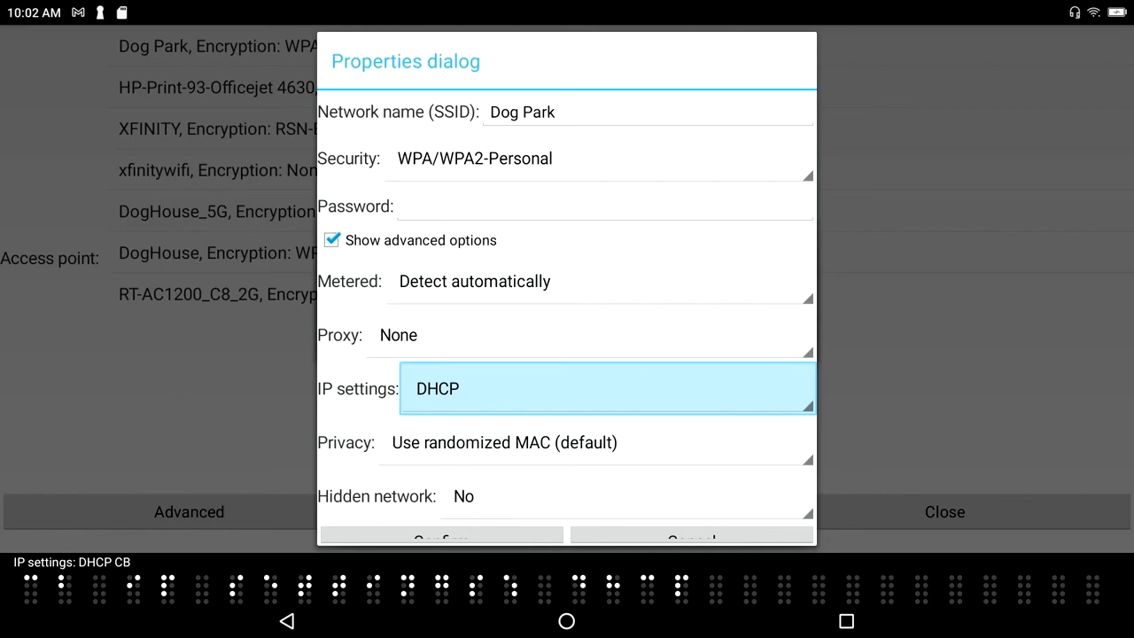
{"action": "left_click", "coordinate": [593, 443]}
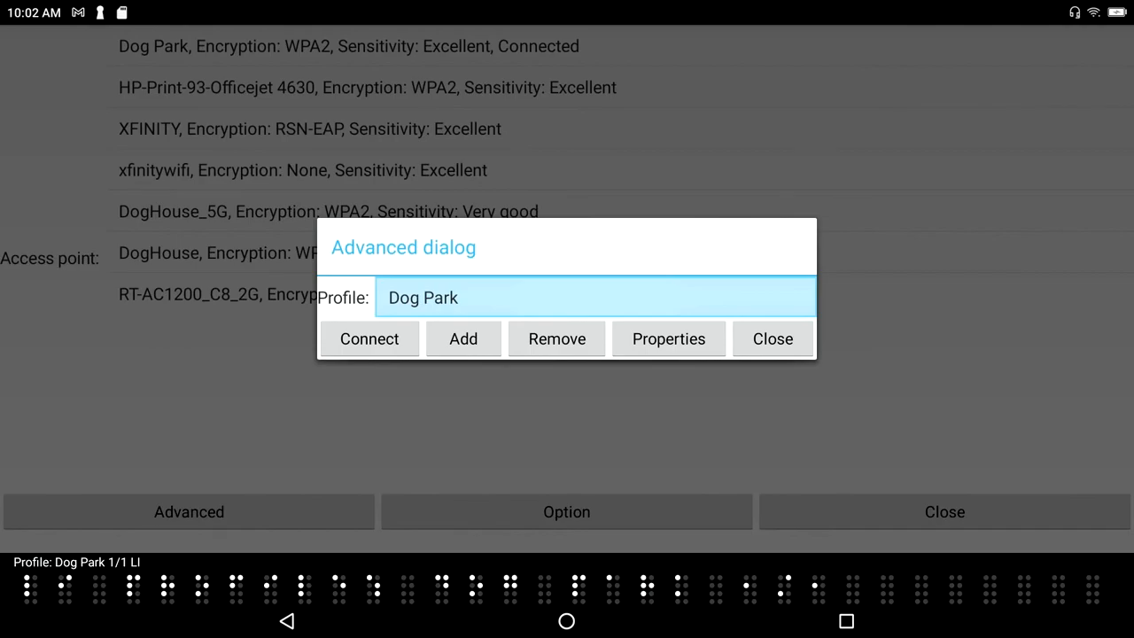
Close the Advanced dialog and leave the Wi-Fi manager for the Home menu.
{"action": "left_click", "coordinate": [772, 339]}
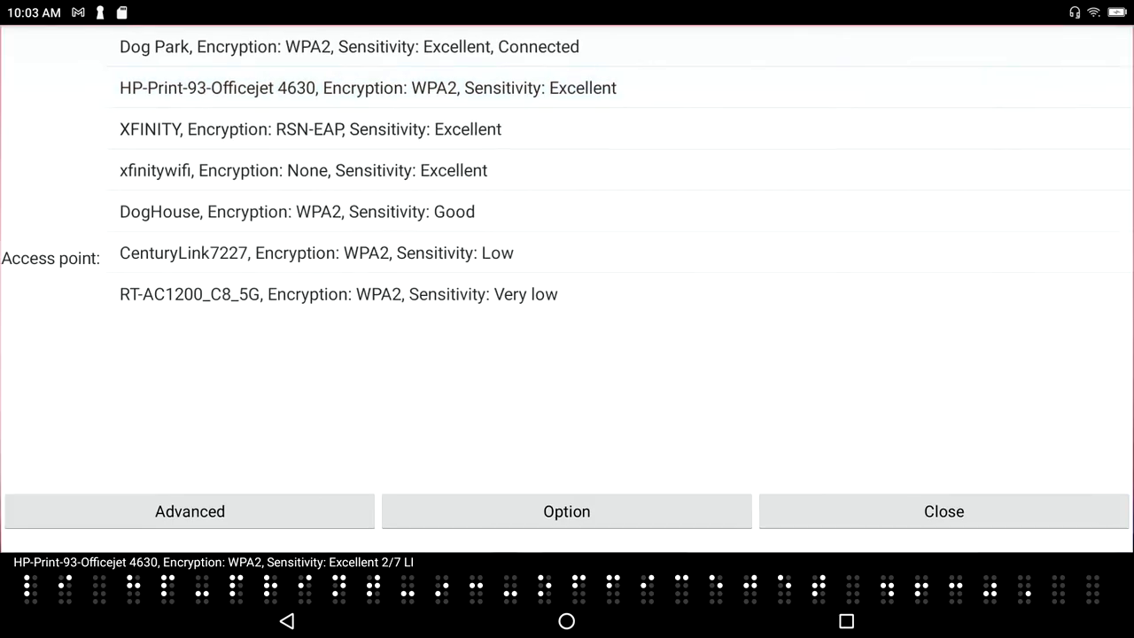
{"action": "left_click", "coordinate": [942, 510]}
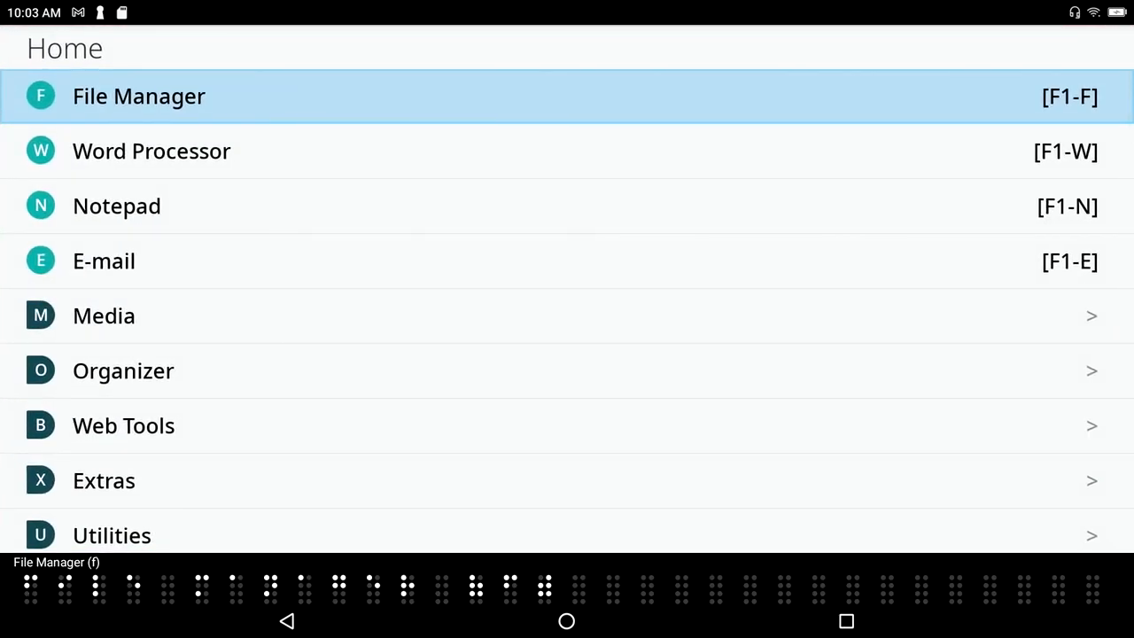